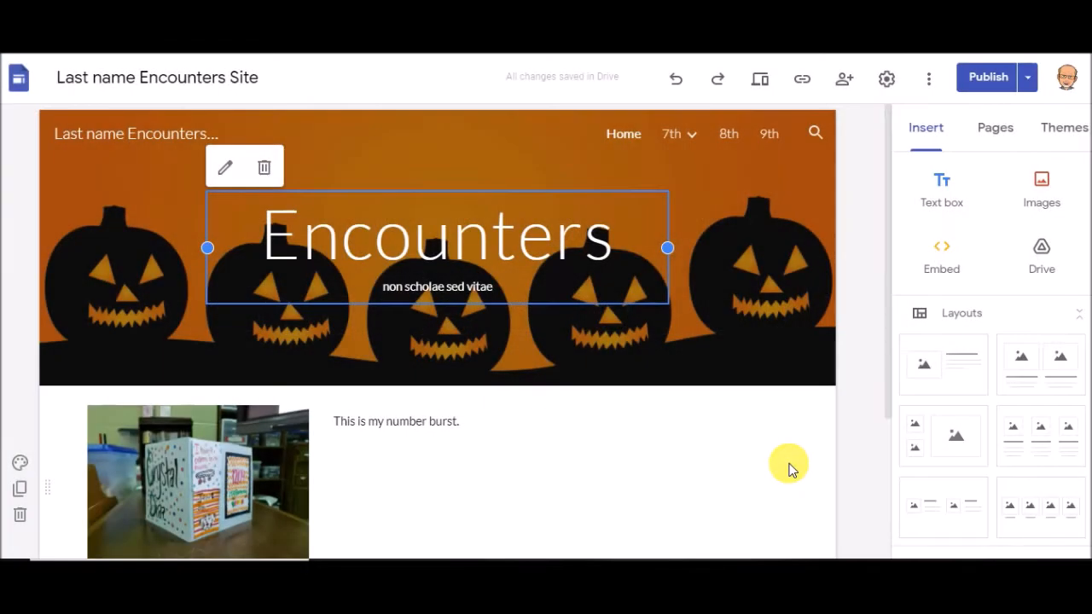
mouse_move(793, 461)
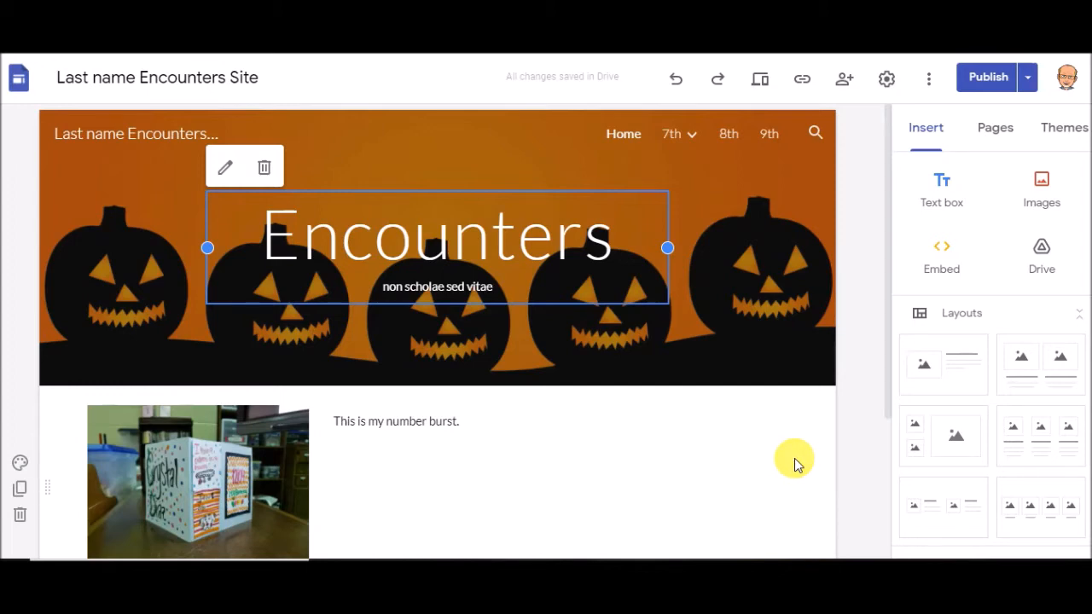
mouse_move(867, 101)
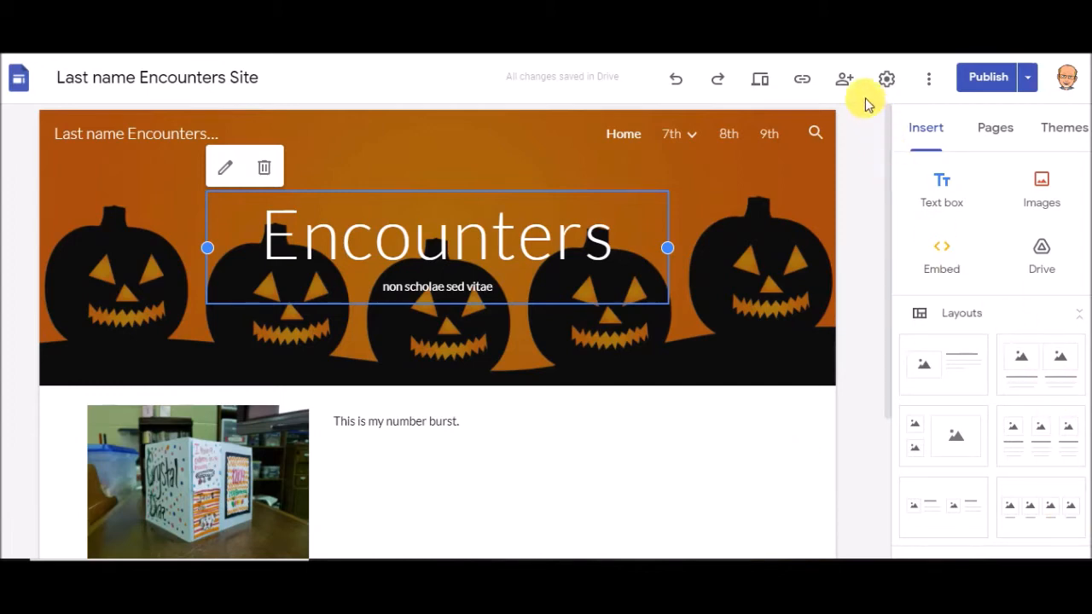
mouse_move(844, 78)
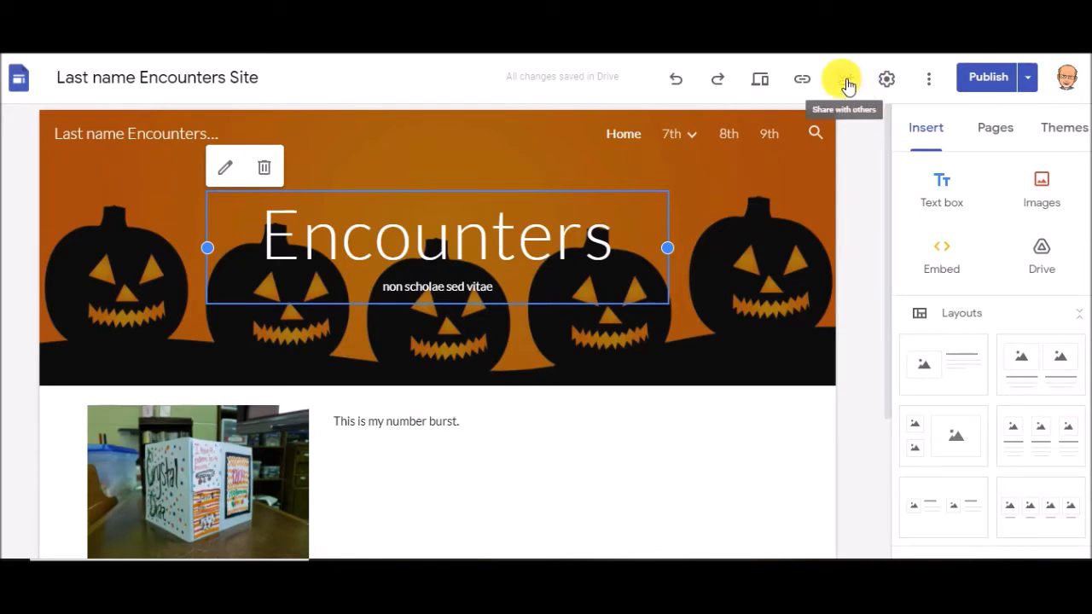
Set the published Encounters site's link access to Public and confirm the sharing change
click(842, 79)
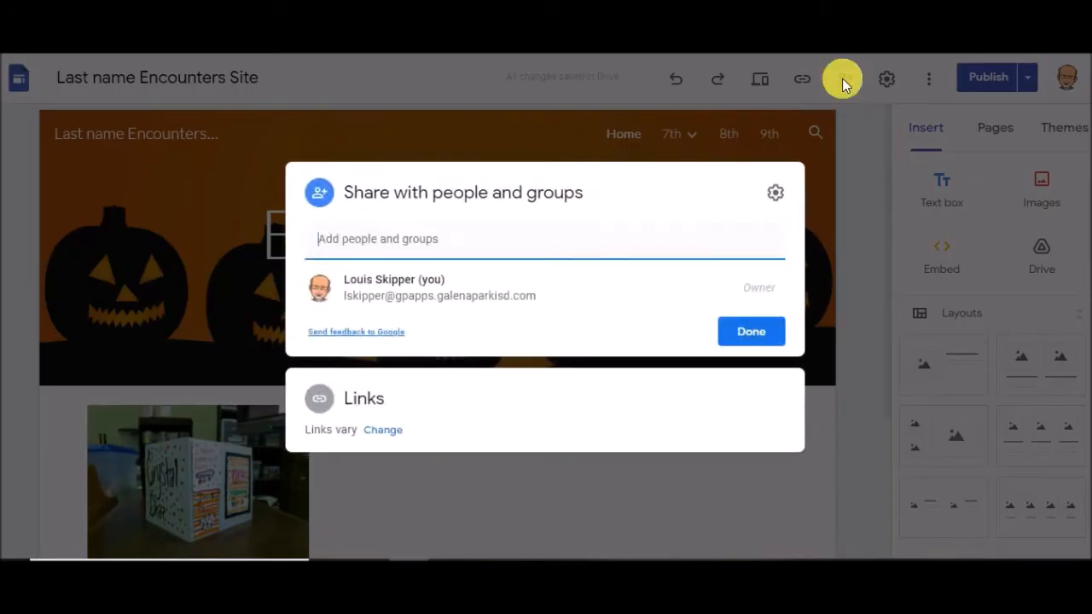
mouse_move(372, 379)
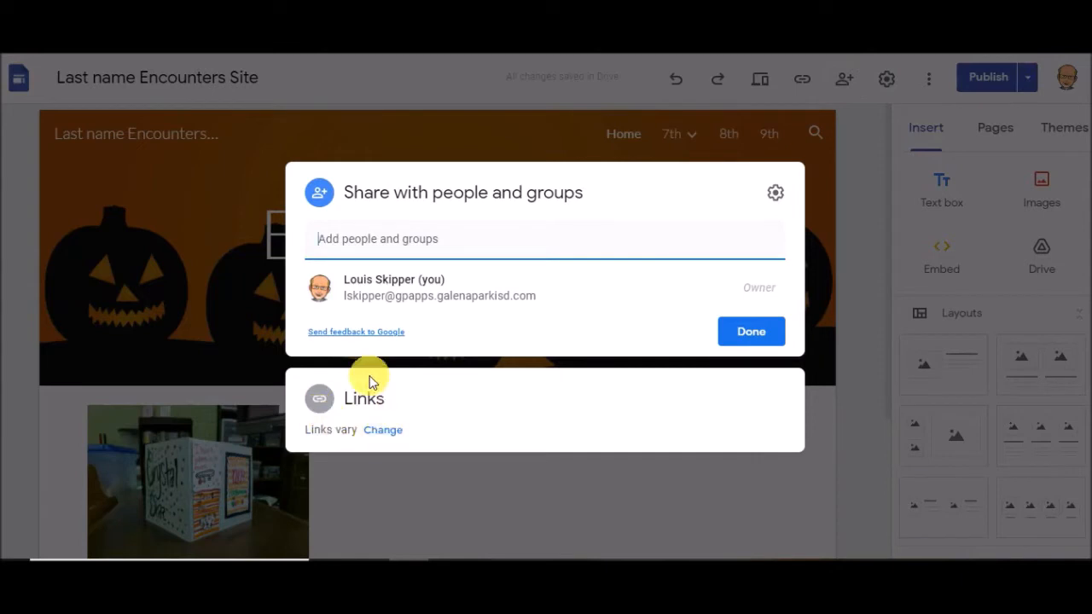
click(382, 430)
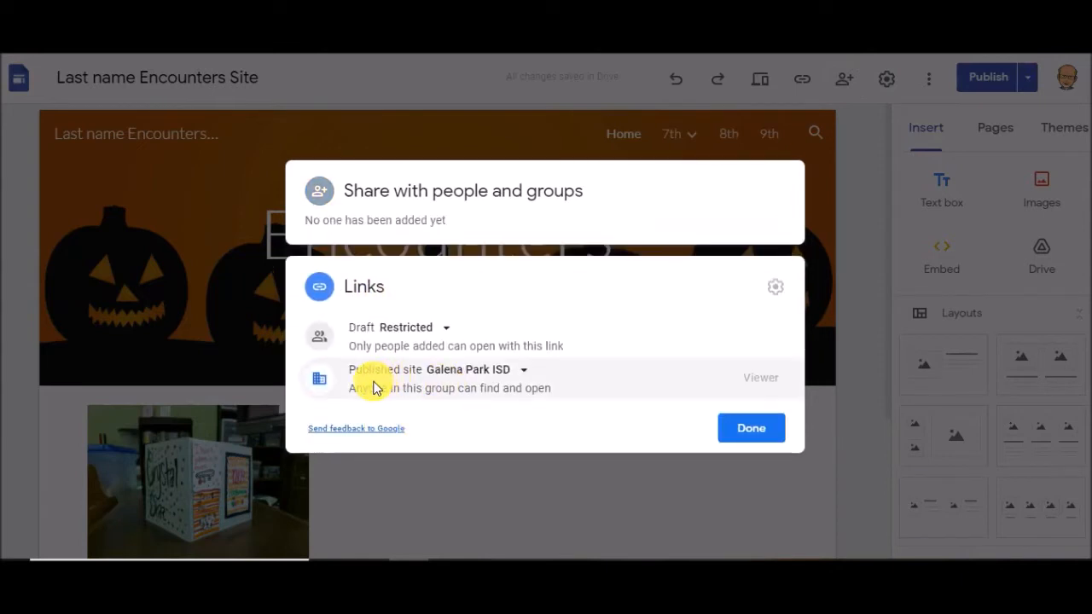
mouse_move(505, 385)
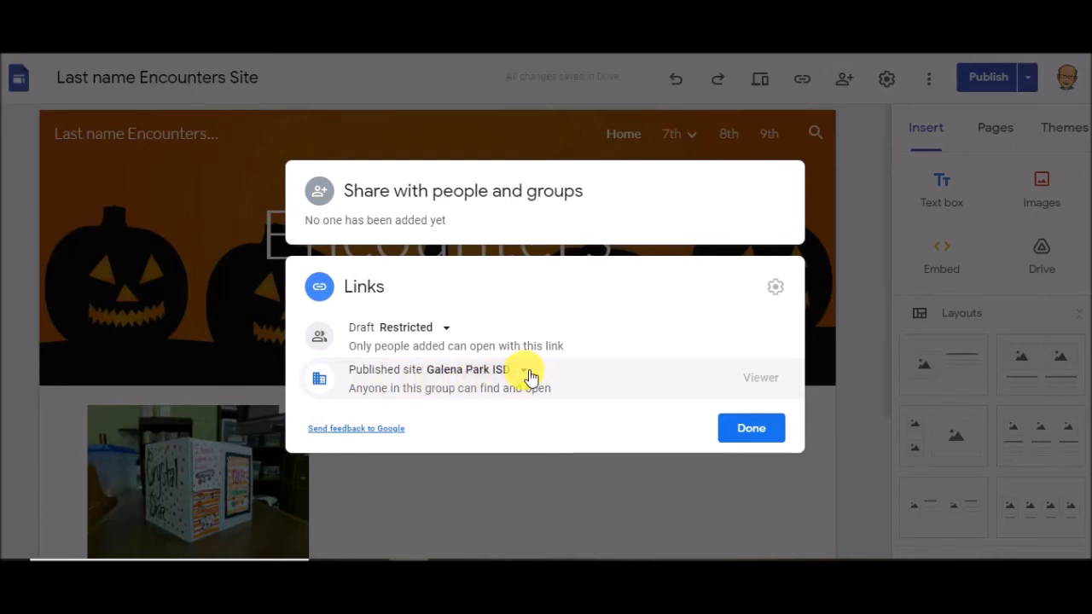
click(522, 369)
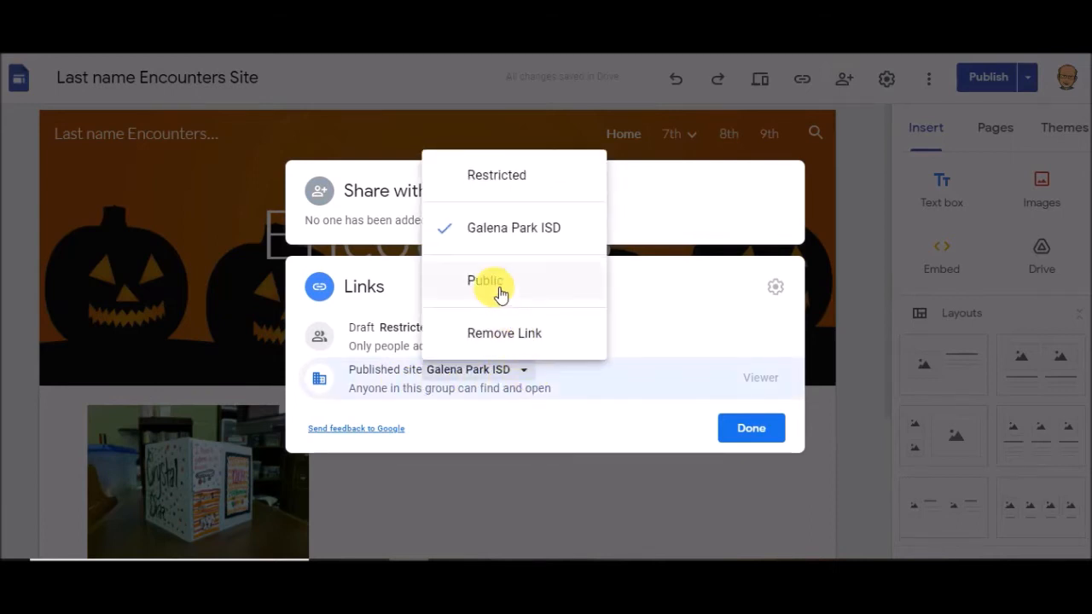
click(486, 280)
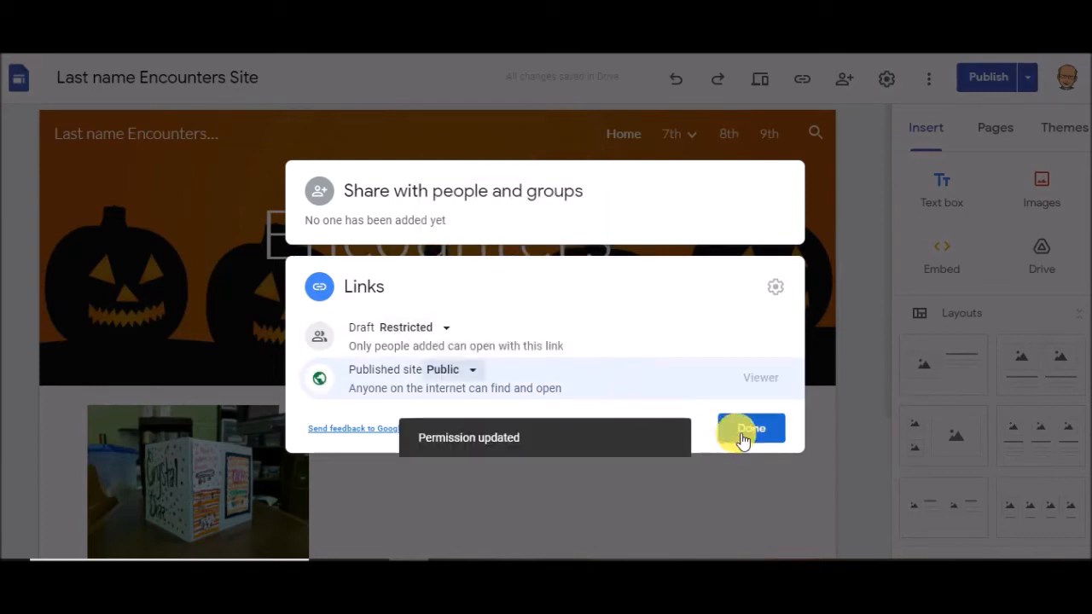
click(750, 428)
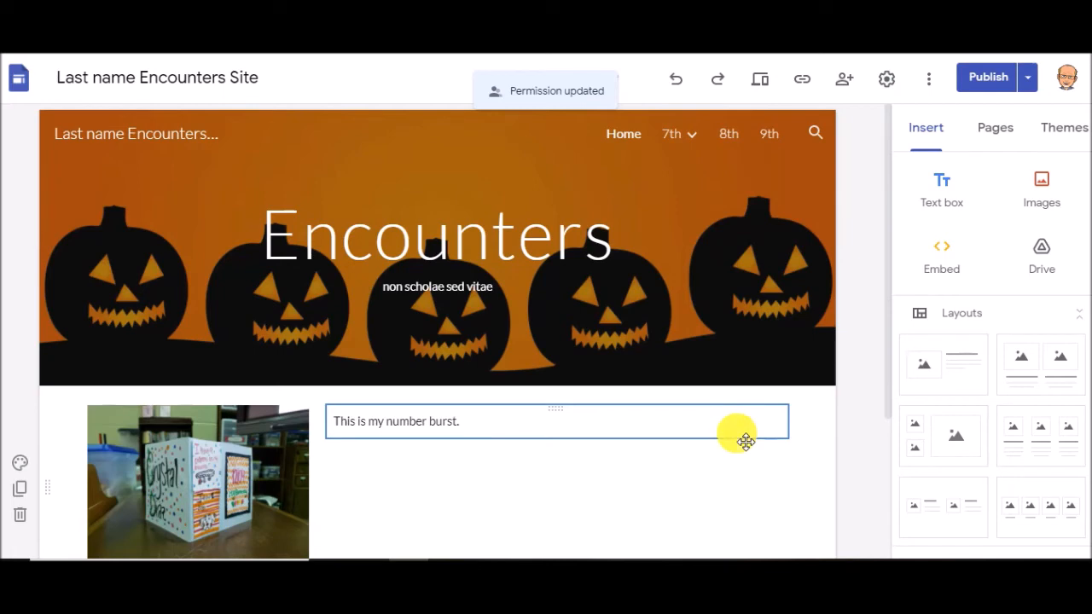
scroll(down, 3)
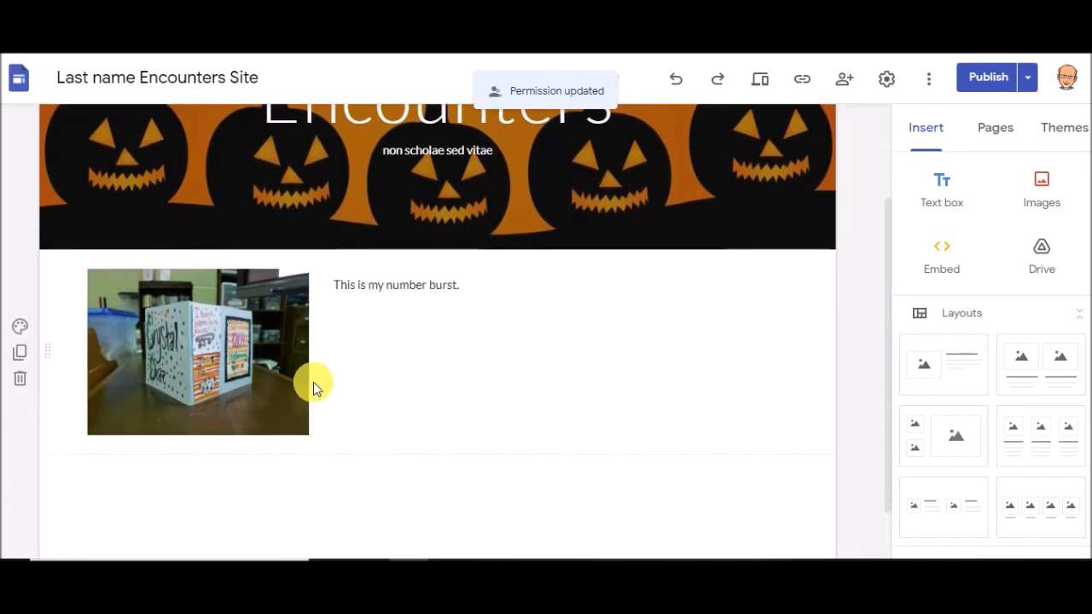
mouse_move(393, 403)
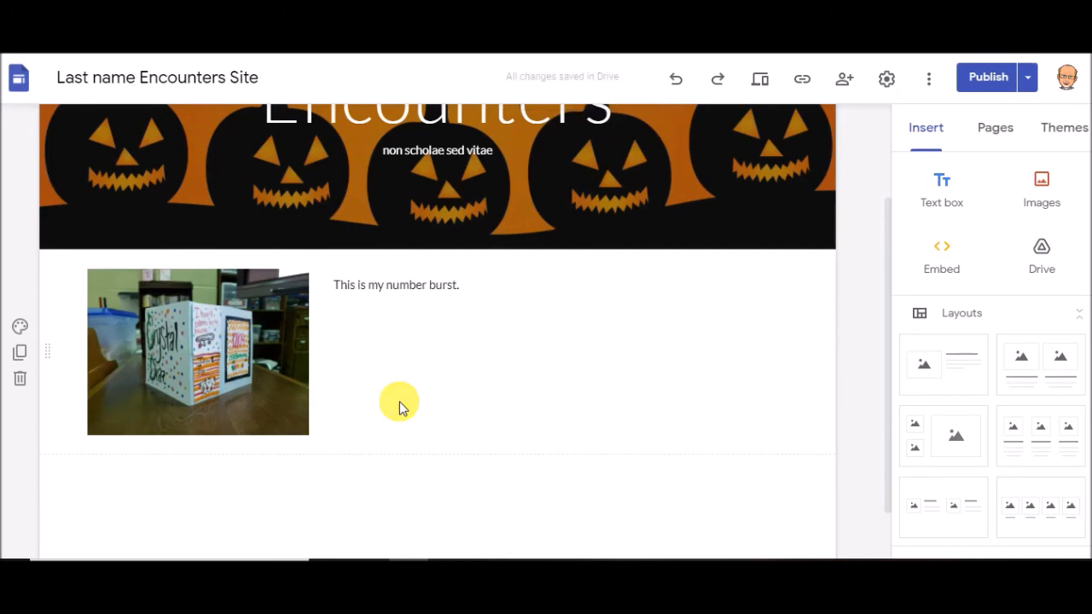
mouse_move(646, 401)
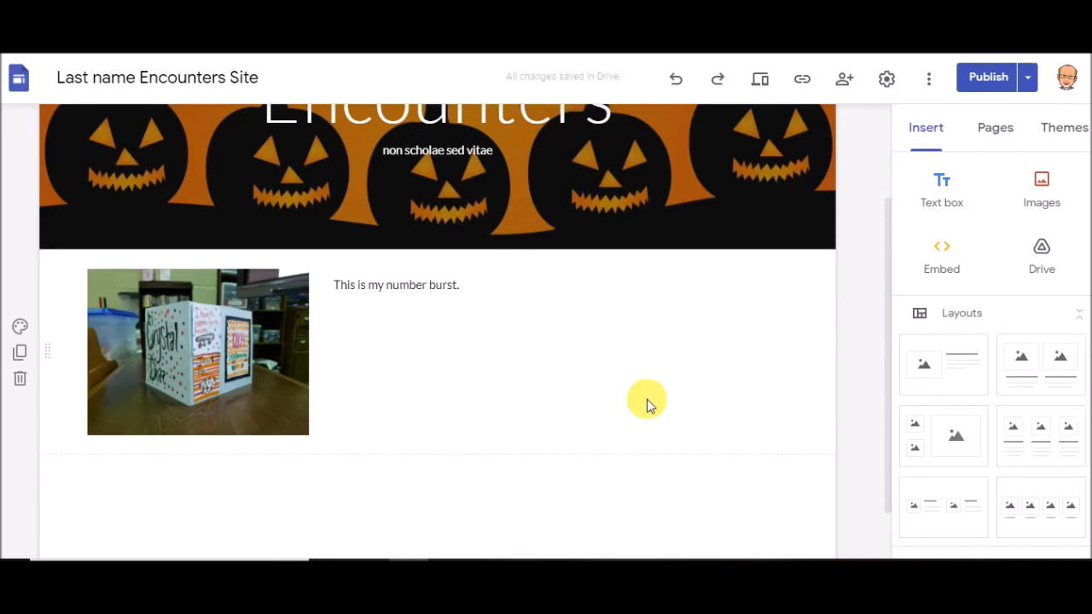